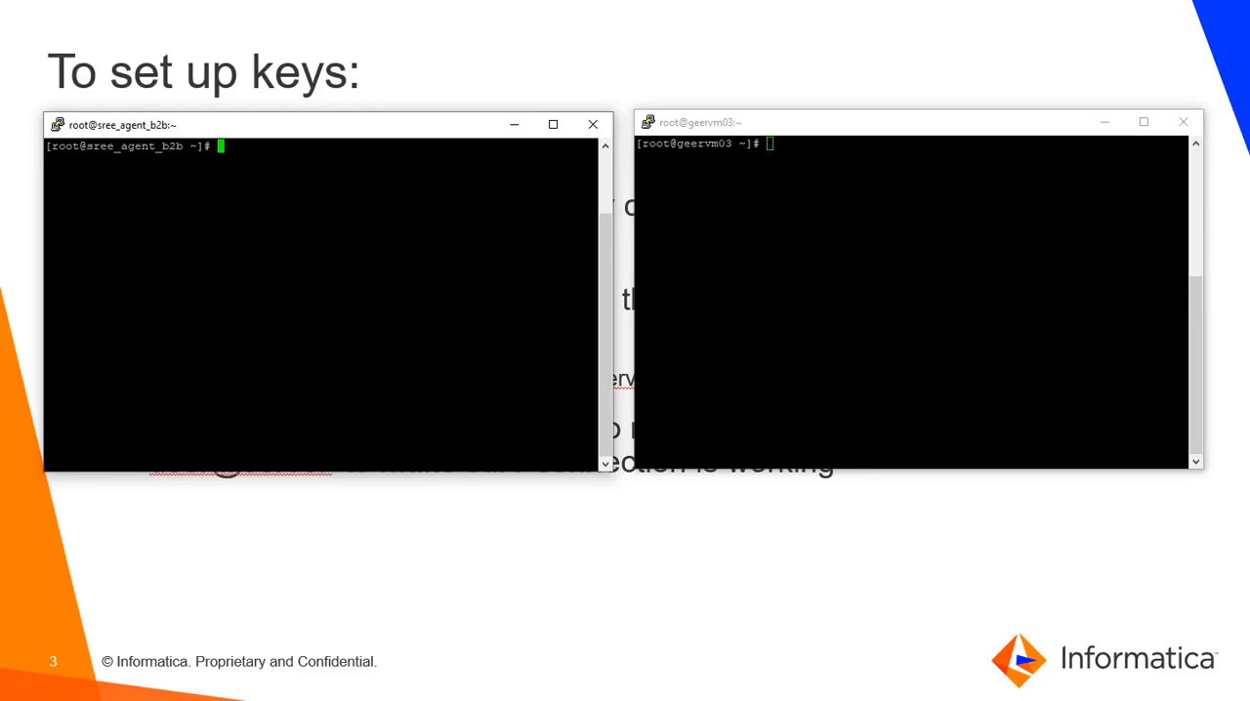
Run ssh-keygen -t rsa to create root's RSA key pair under /root/.ssh
type("ssh-keygen -t rsa")
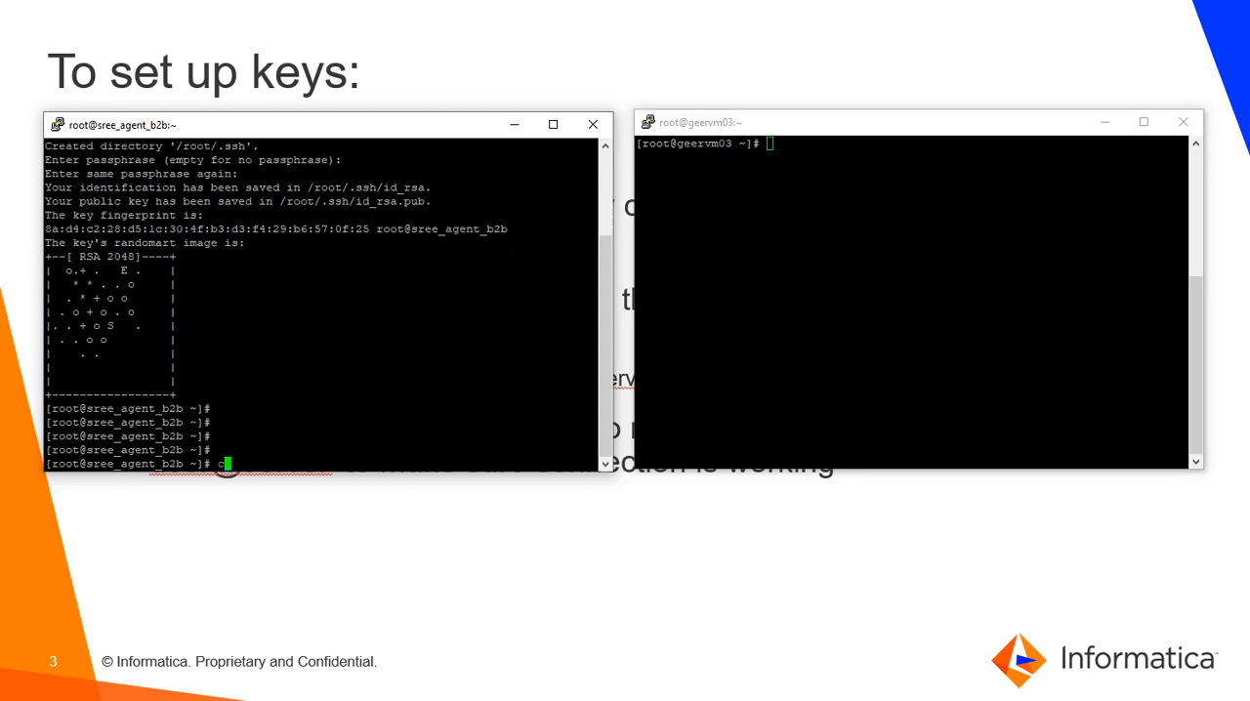
List /root/.ssh with ls -lrt to show id_rsa and id_rsa.pub
type("cd .ssh")
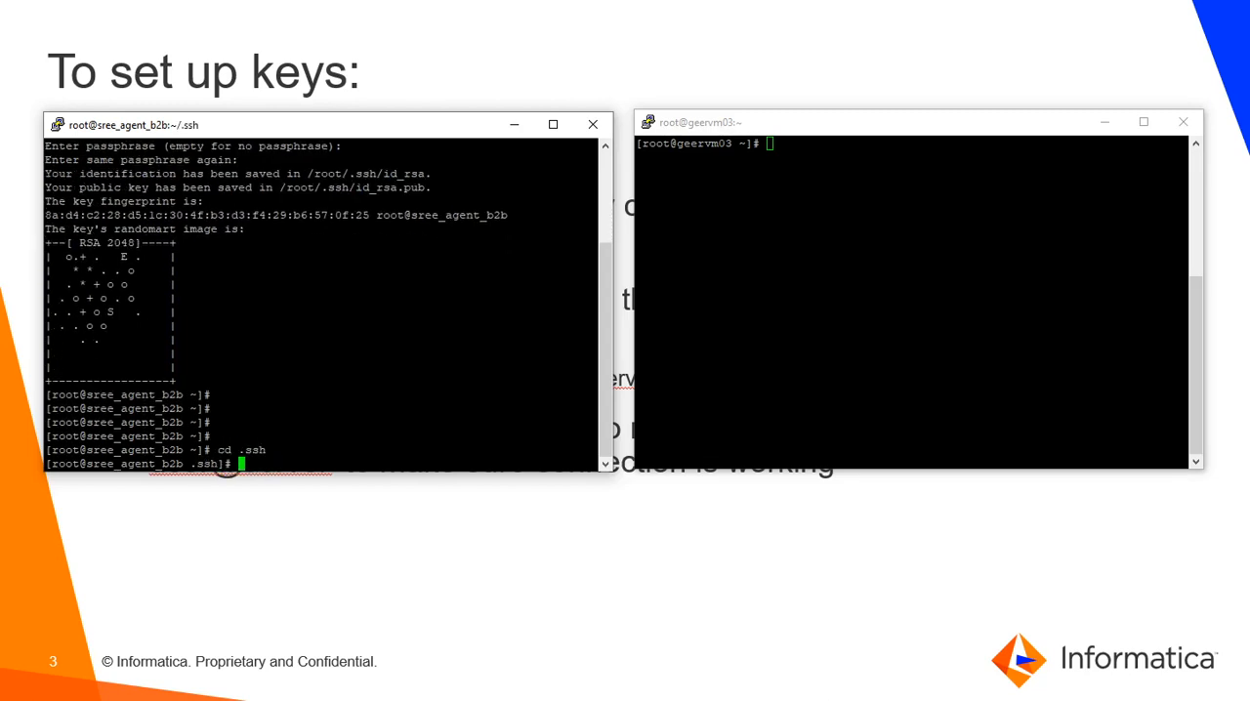
type("ls -lrt")
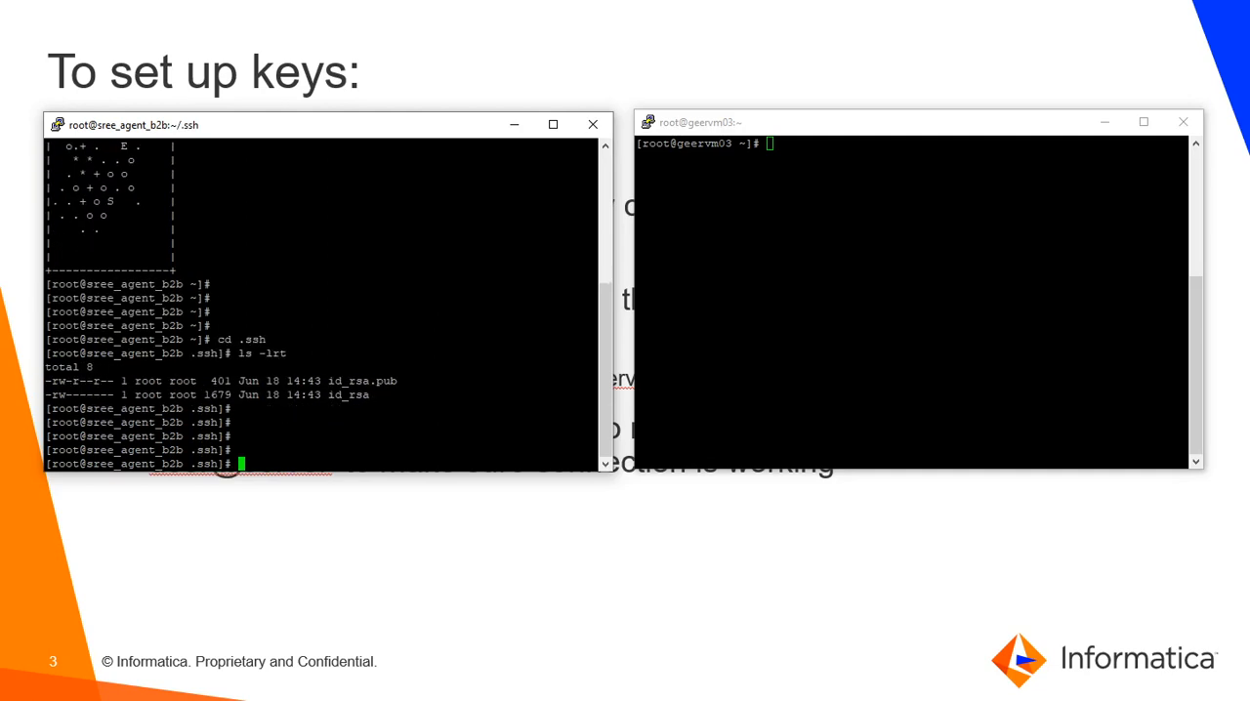
double_click(362, 379)
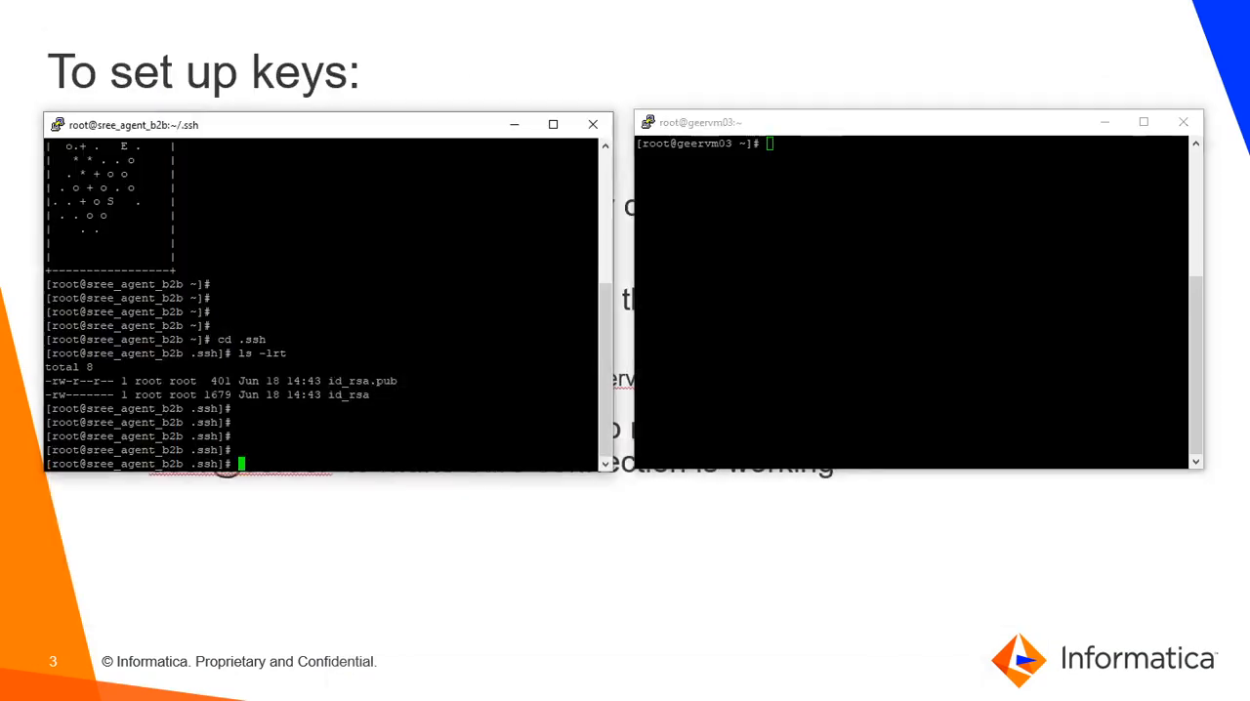
Copy id_rsa.pub to root@geervm03 with ssh-copy-id, then log in passwordlessly as root
type("ssh-copy-id -i ~/.ssh/id_rsa.pub root@geervm03")
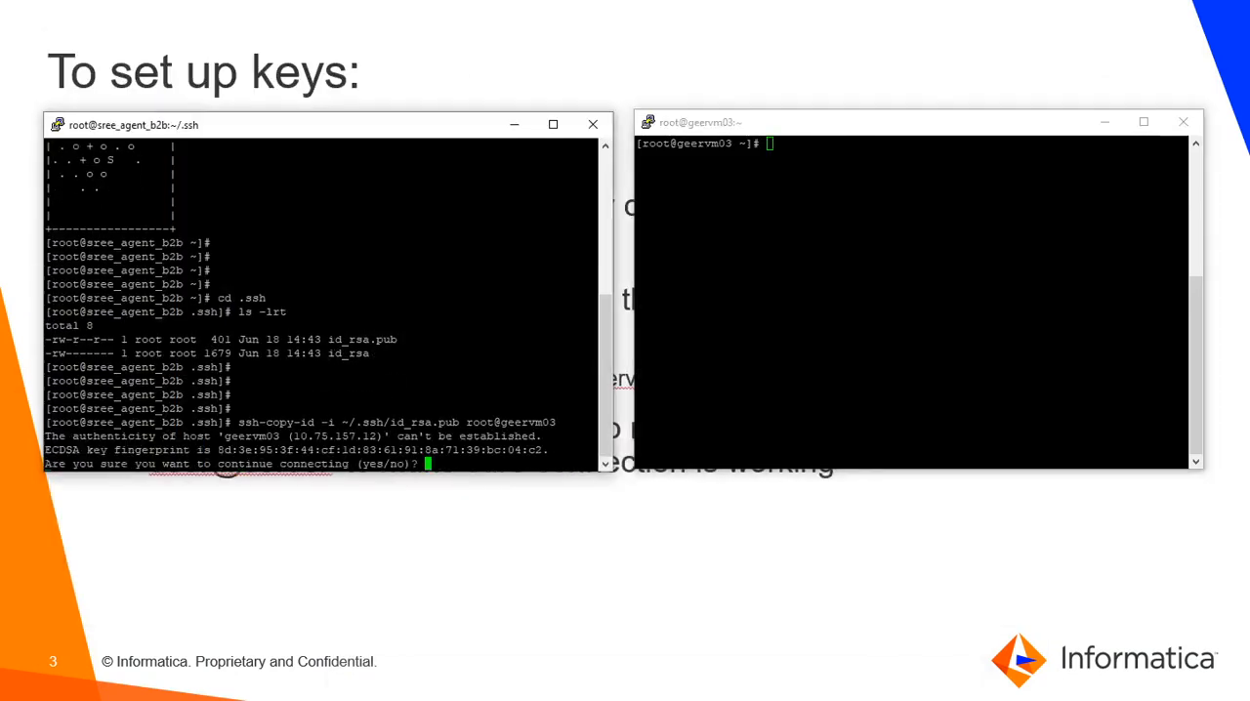
type("ye")
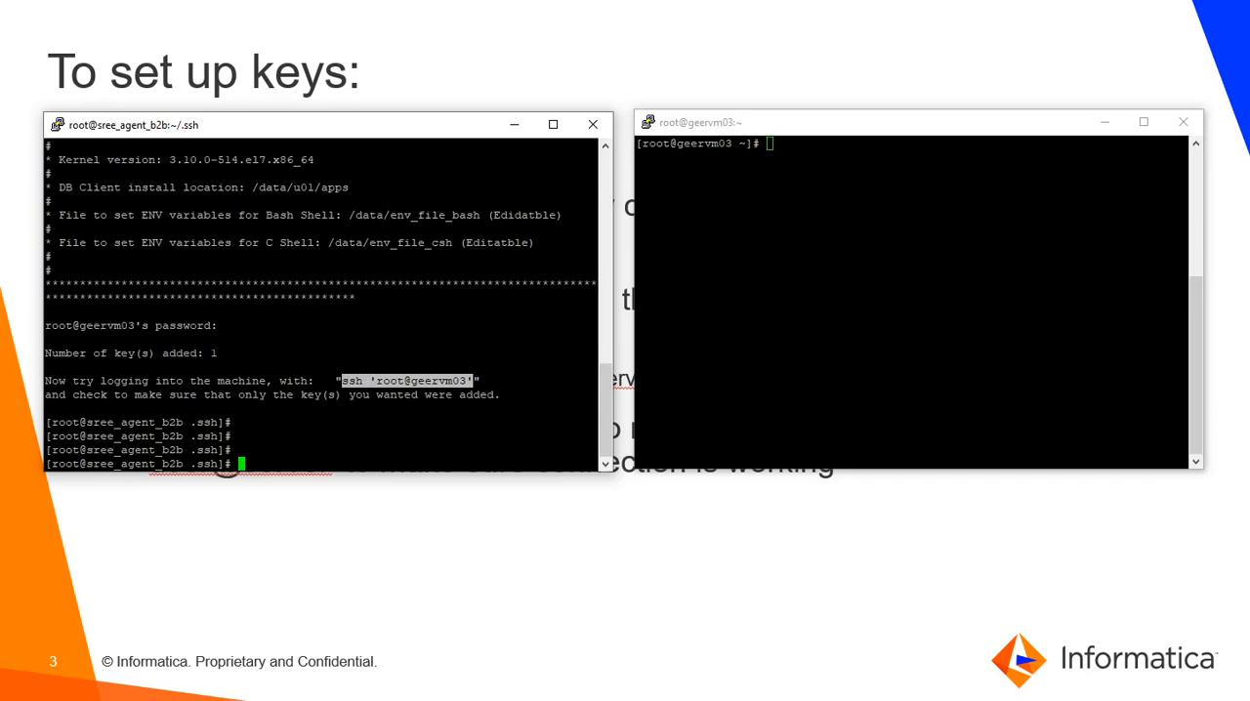
type("ssh 'root@geervm03'")
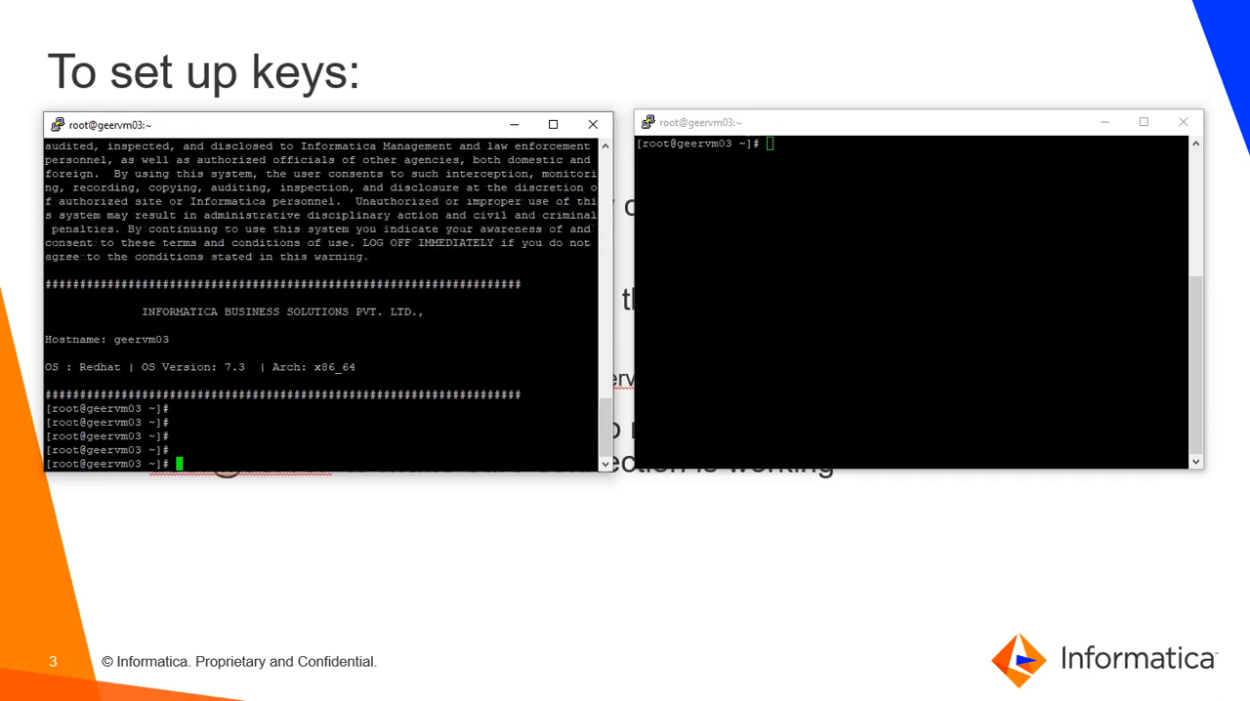
List geervm03's /root/.ssh to show the authorized_keys file
type("ls -lrt")
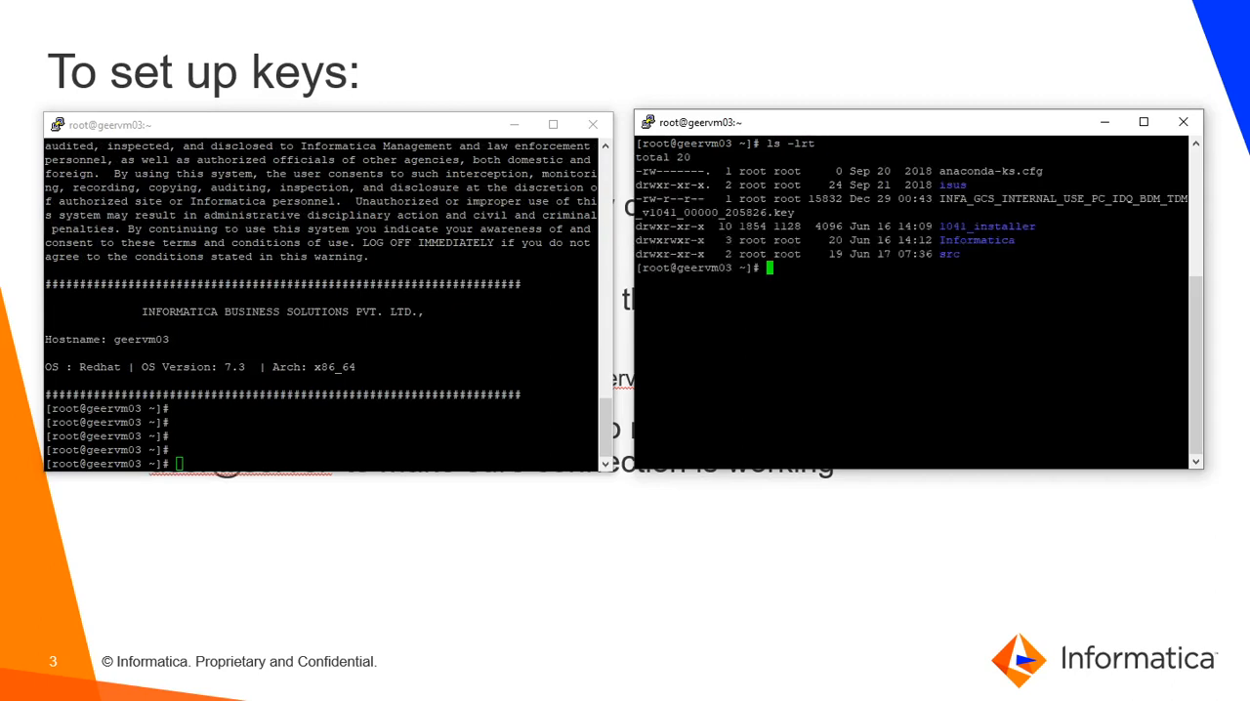
type("cd .ssh")
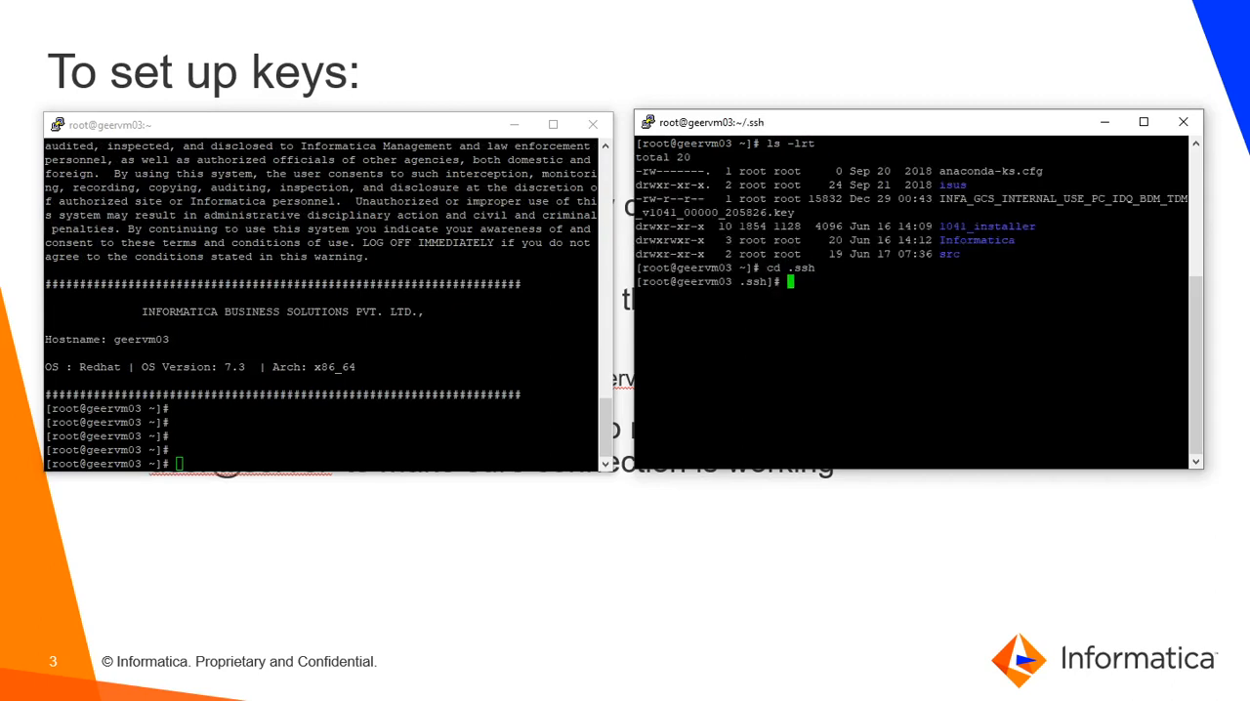
type("ls -lrt")
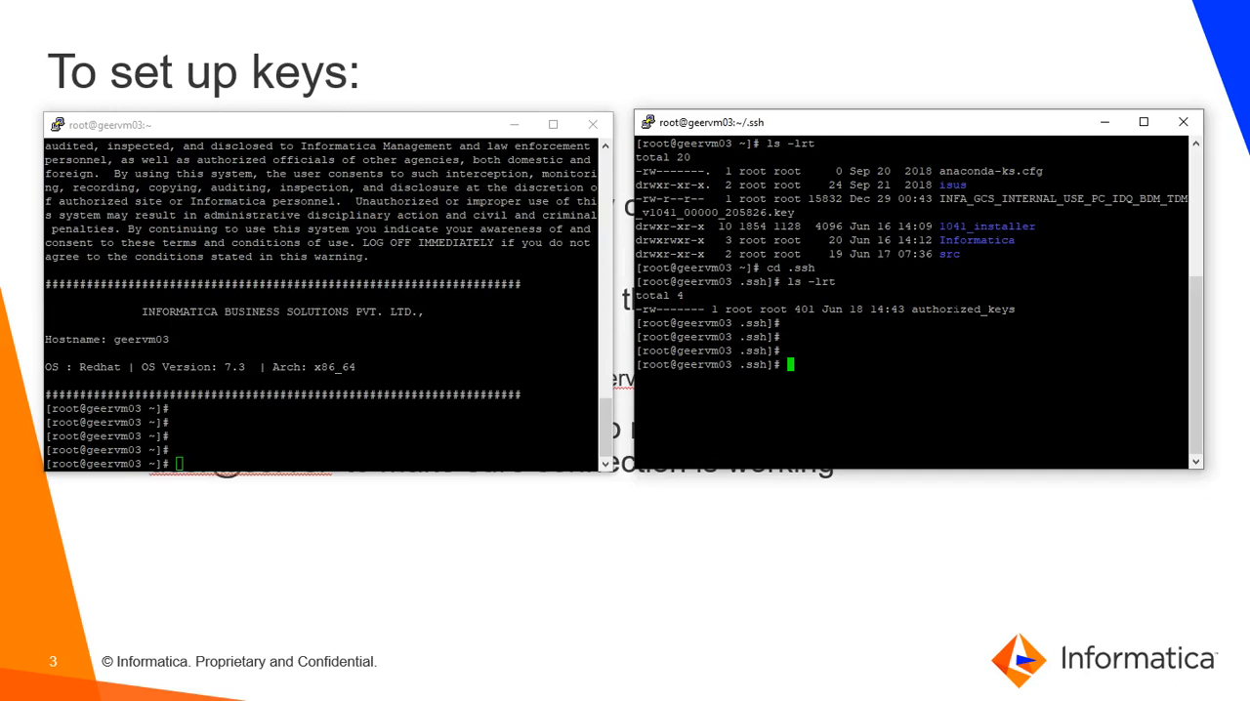
Display authorized_keys, showing the root@sree_agent_b2b public key
type("cat authorized_keys")
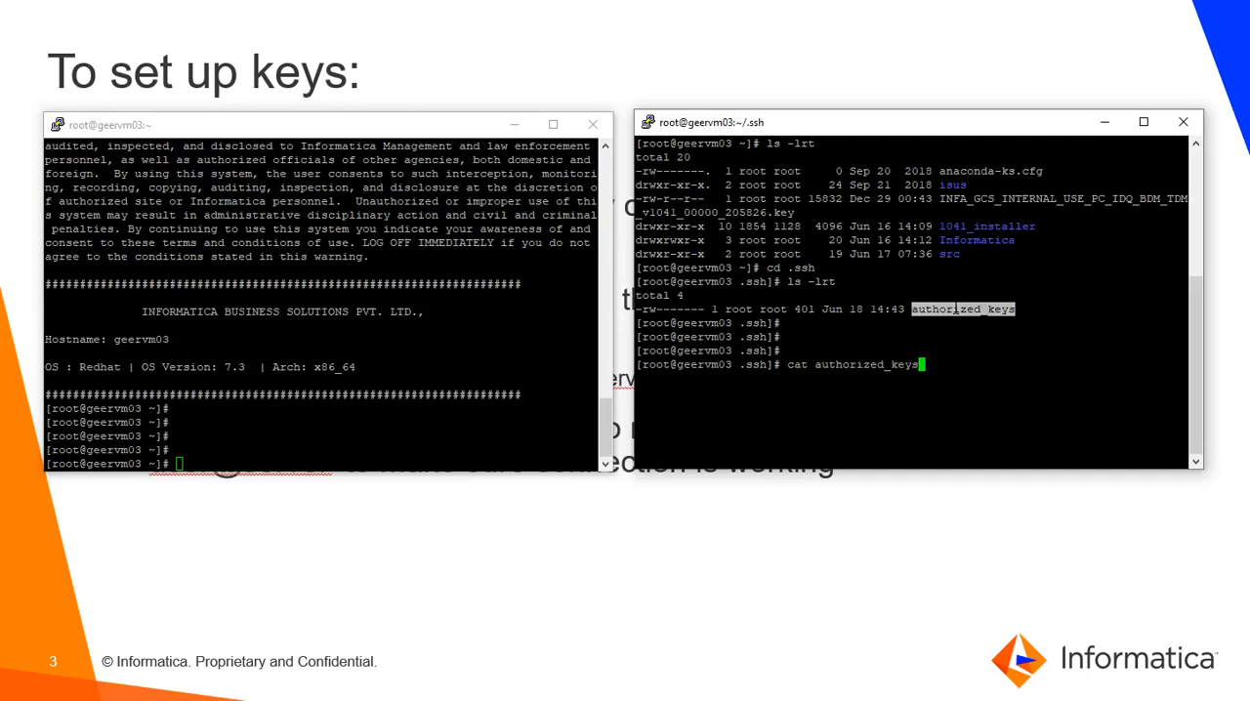
key("enter")
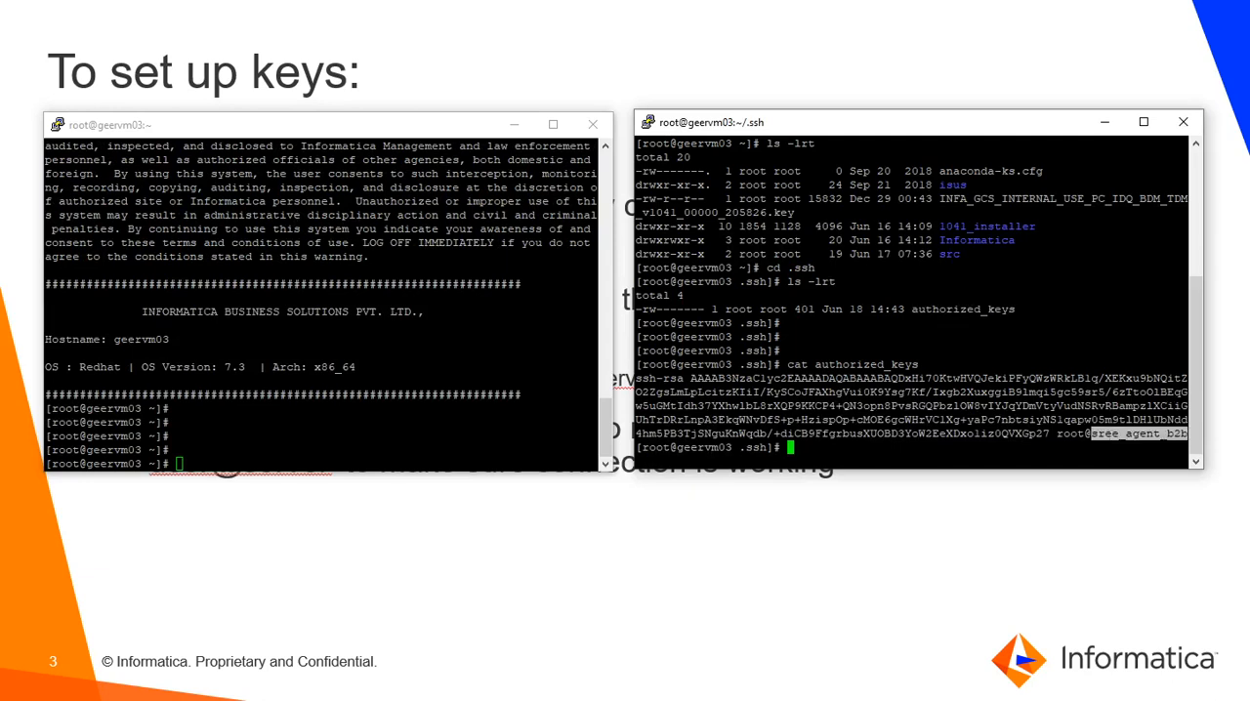
double_click(842, 363)
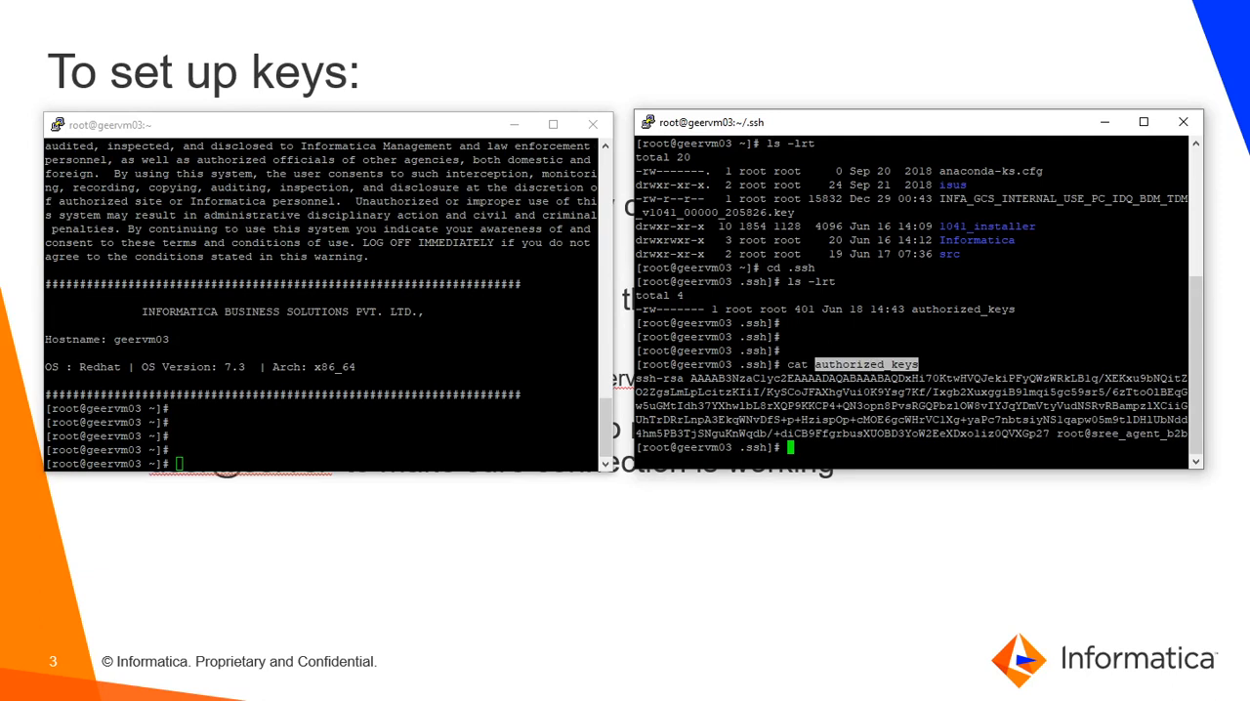
mouse_move(864, 594)
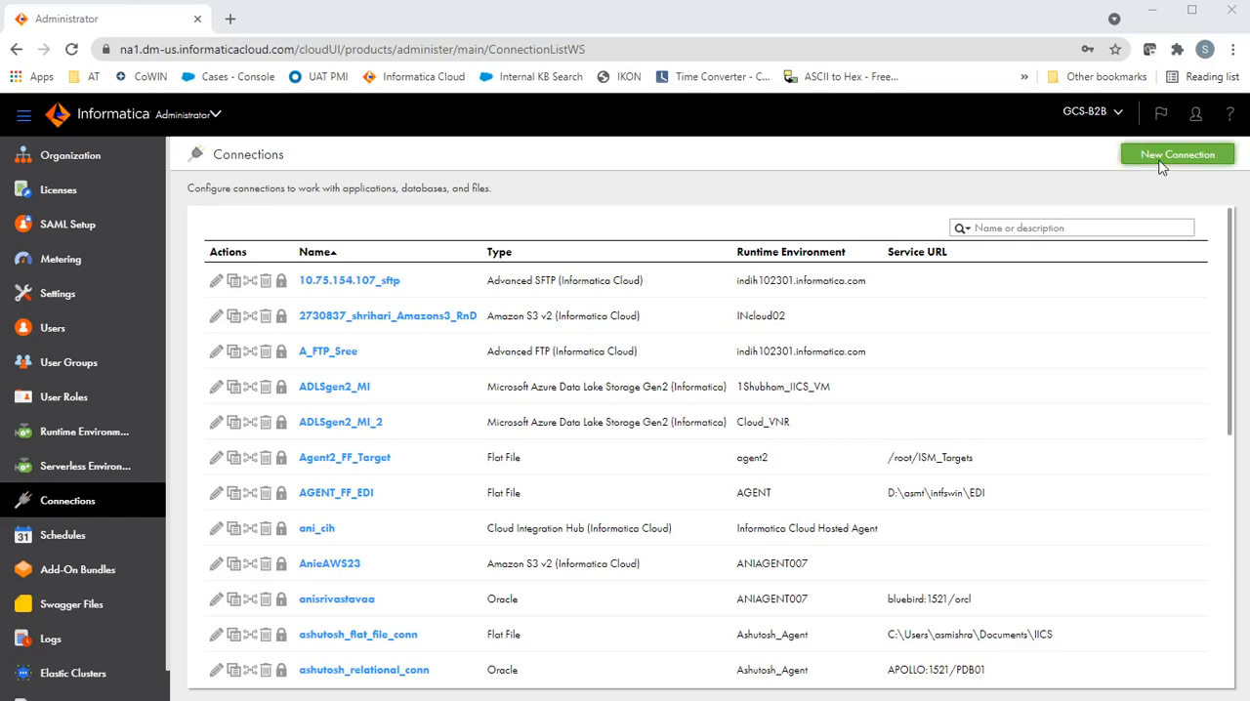
Create a new connection named key_auth_demo and choose type Advanced SFTP V2
left_click(1176, 153)
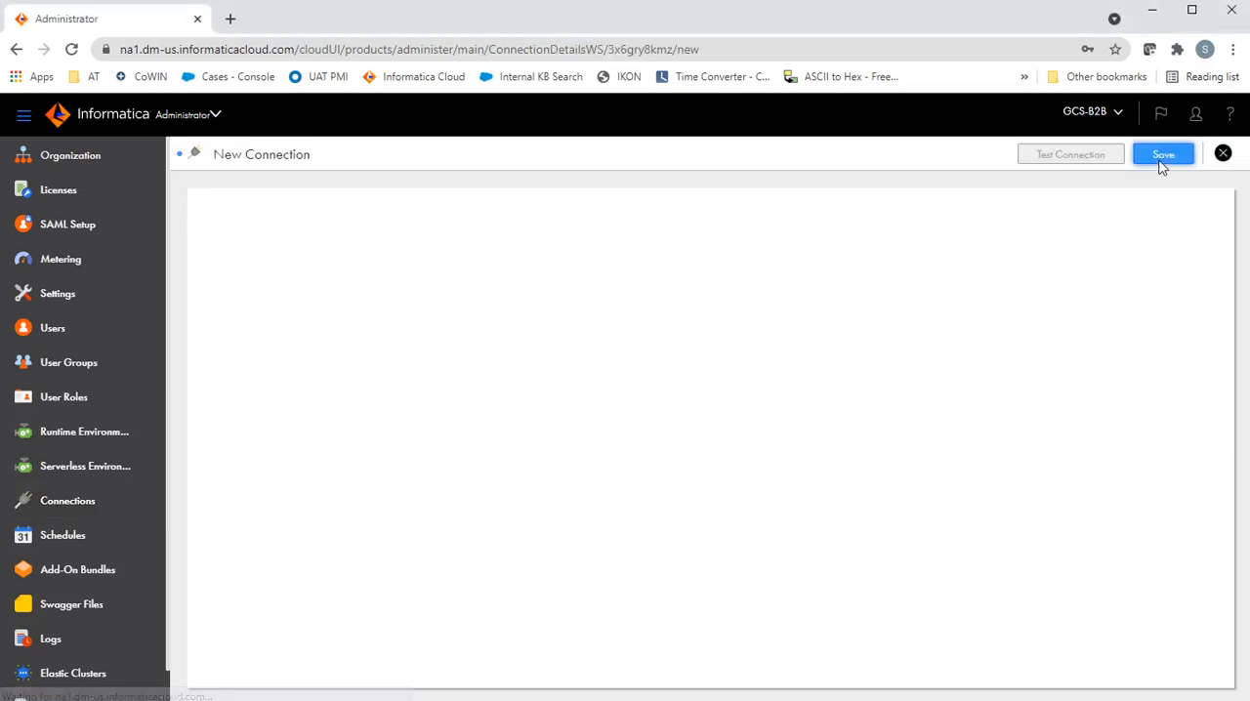
left_click(1164, 152)
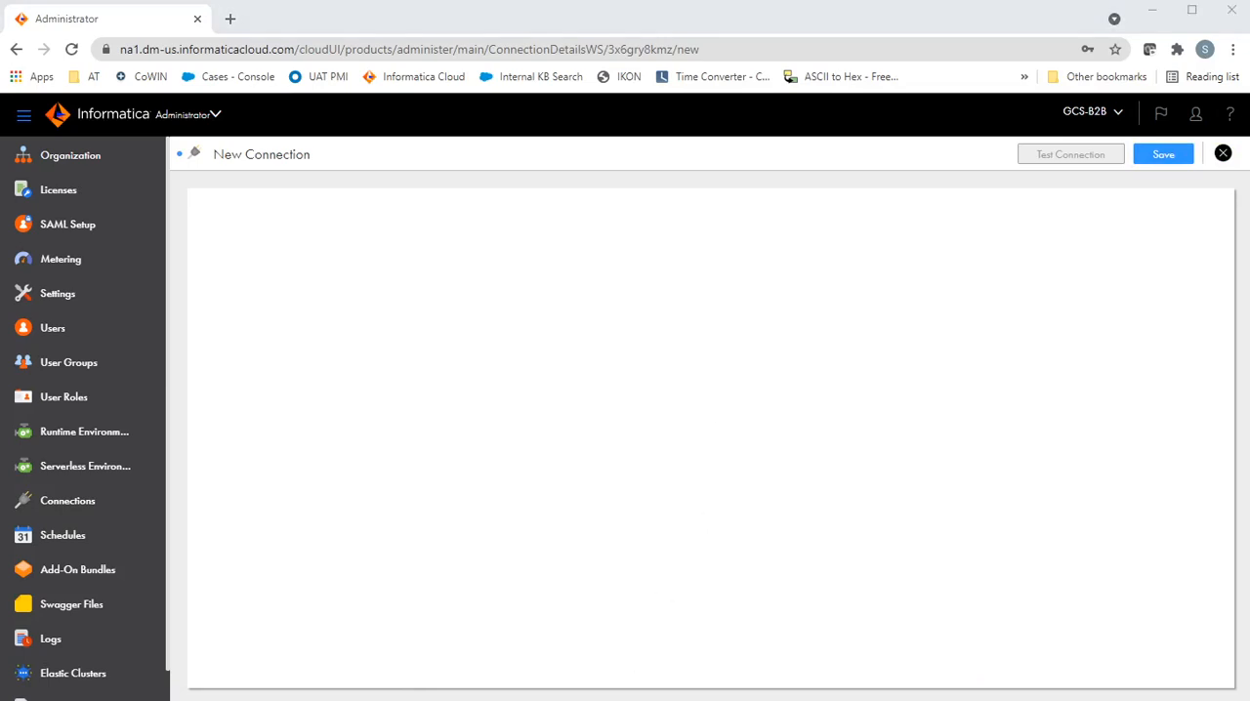
left_click(426, 228)
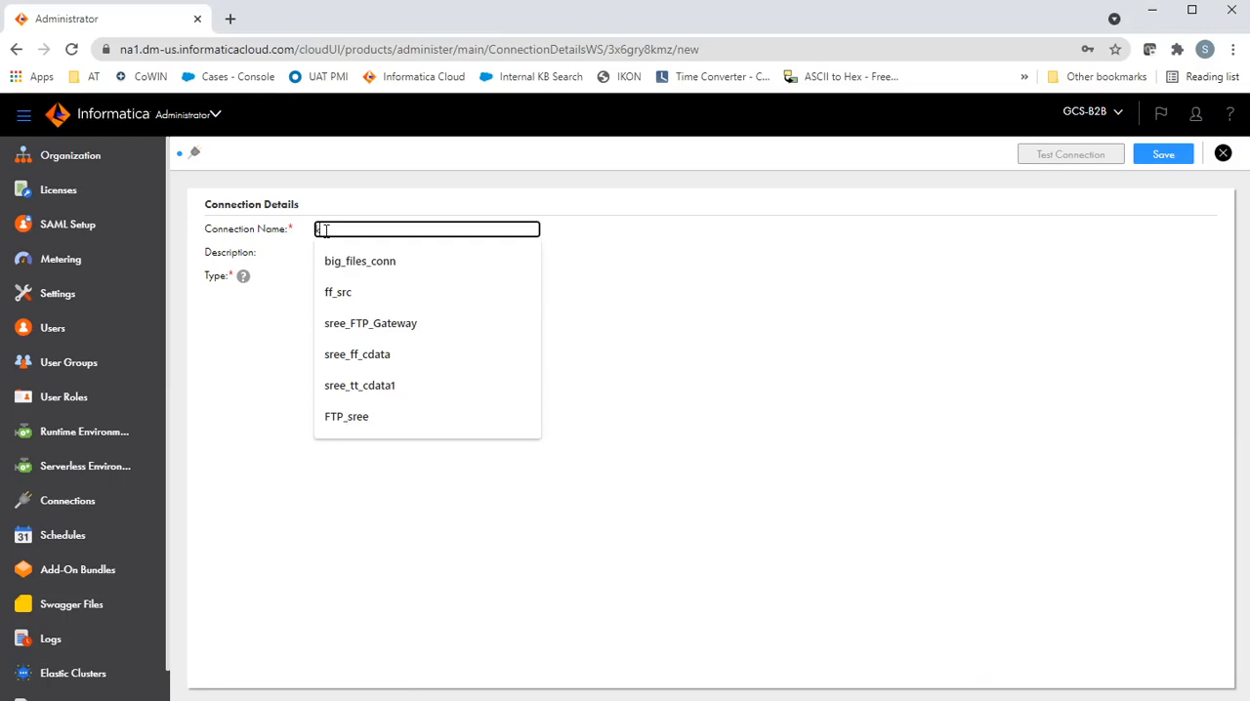
type("key_auth")
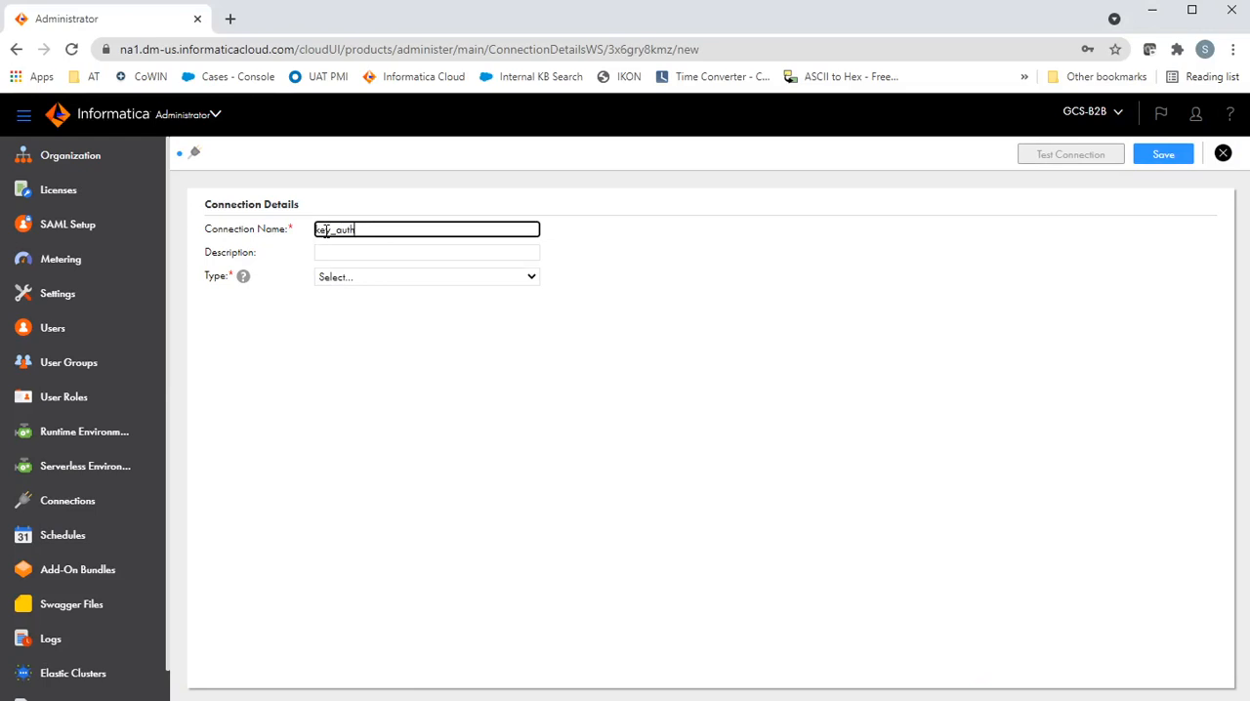
type("_demo")
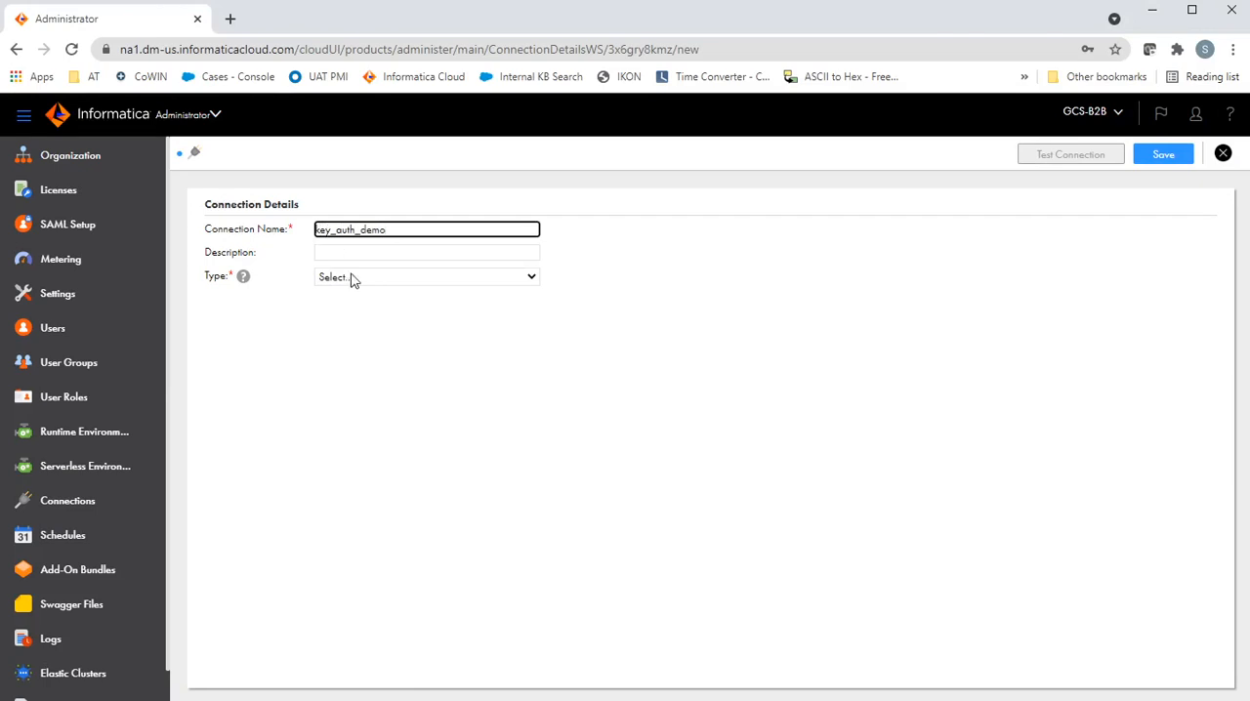
left_click(425, 278)
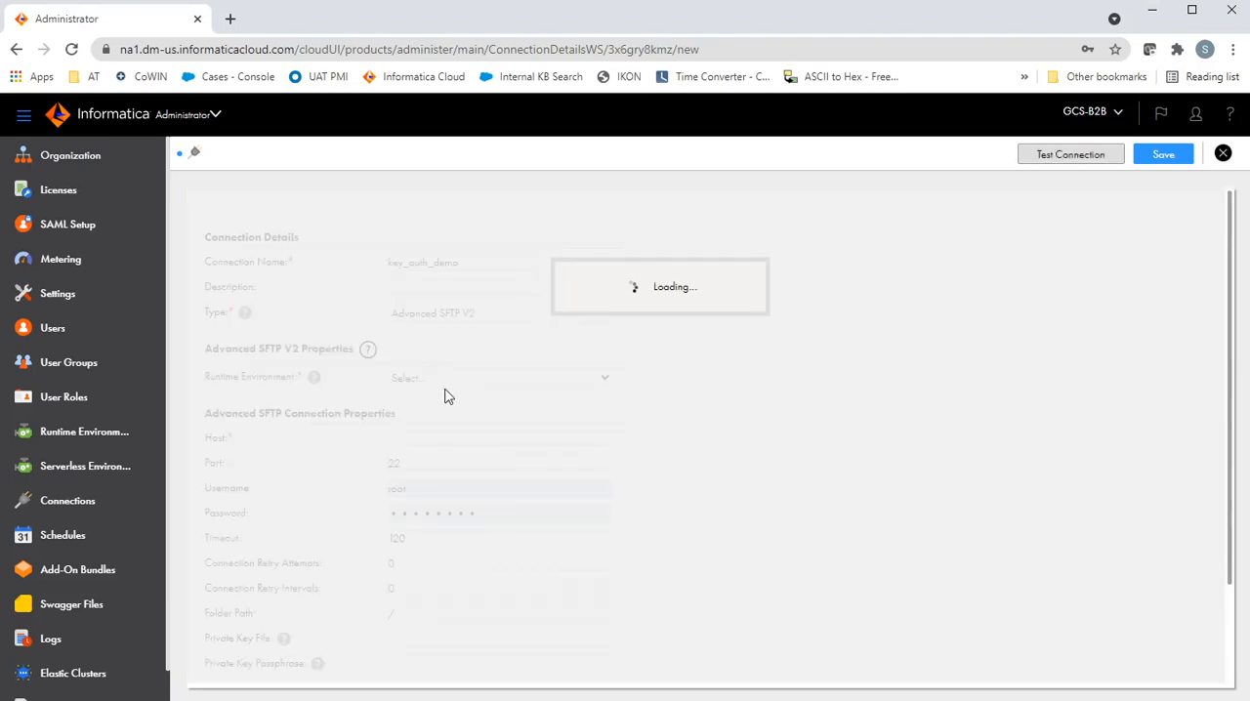
Set runtime environment sree_agent_b2b and host geervm03
left_click(498, 379)
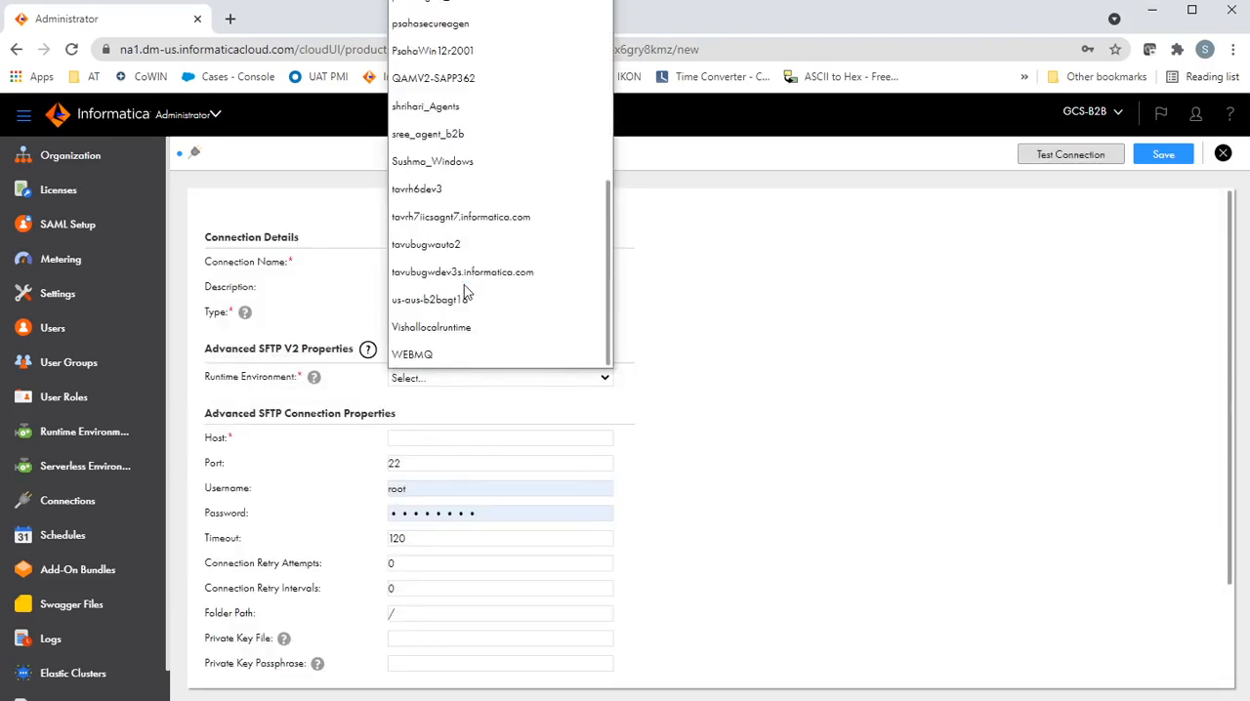
left_click(428, 133)
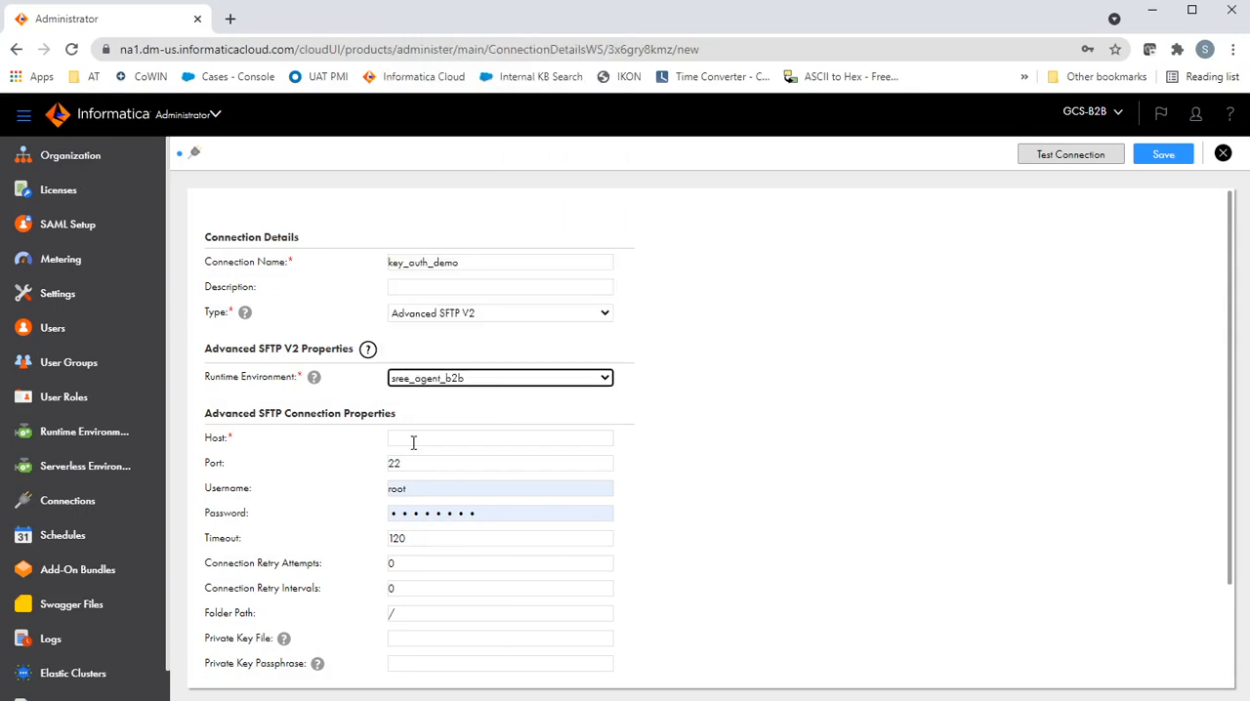
left_click(500, 438)
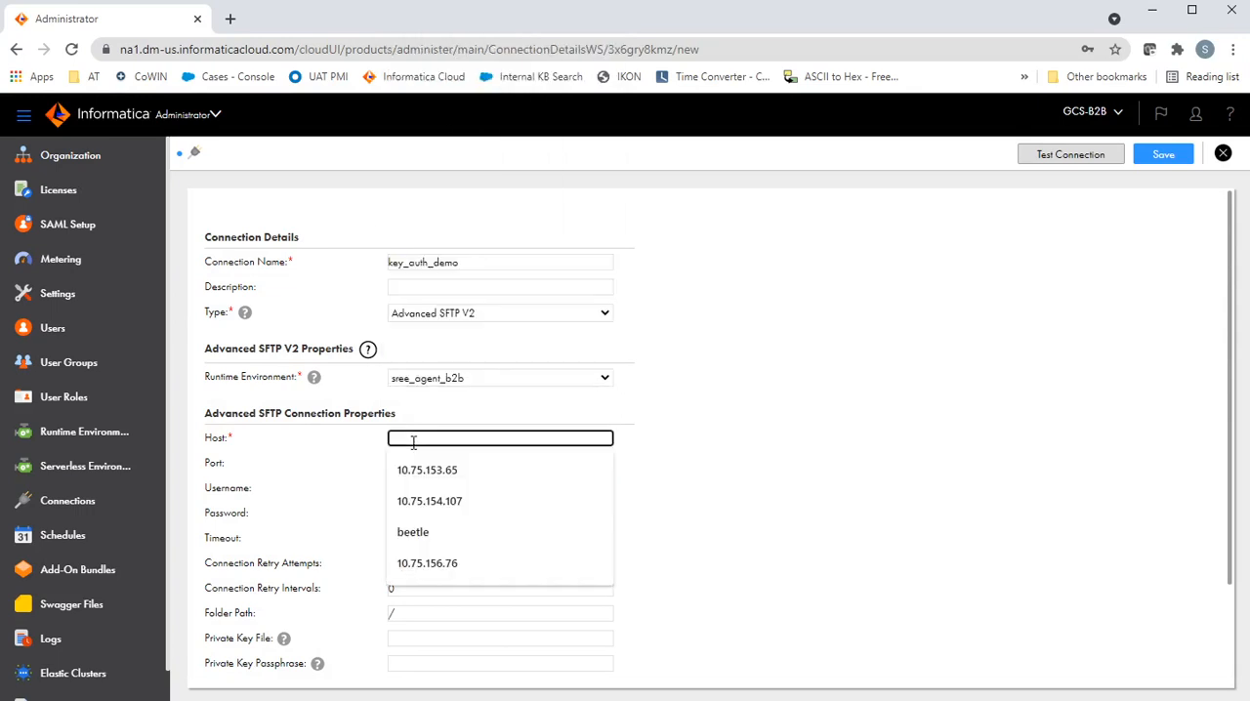
type("geervm03")
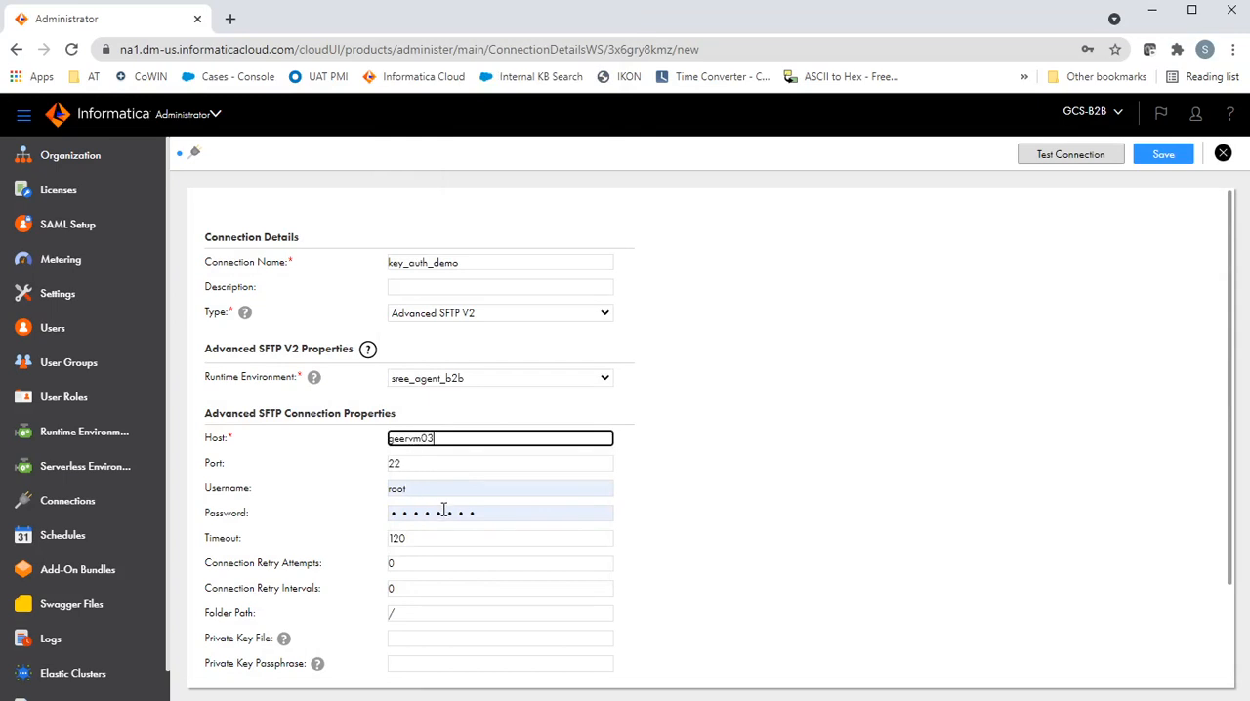
Clear the password and set the private key file to /root/.ssh/id_rsa
left_click(500, 512)
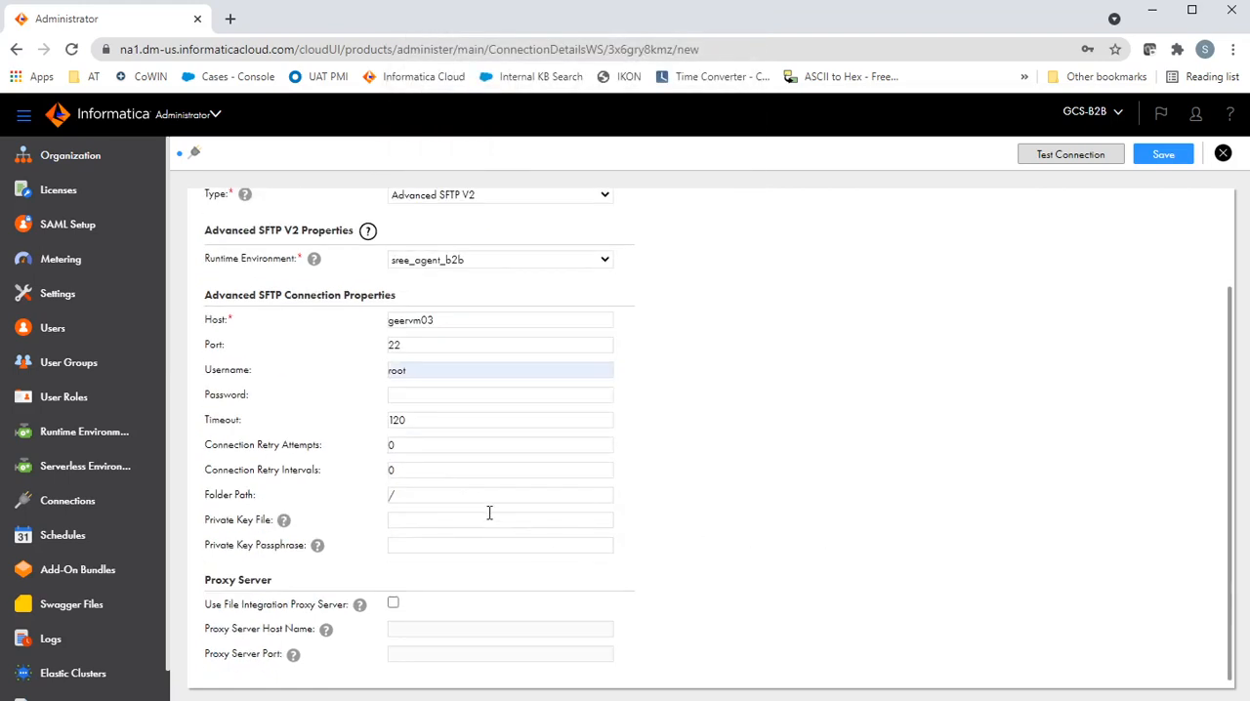
left_click(501, 495)
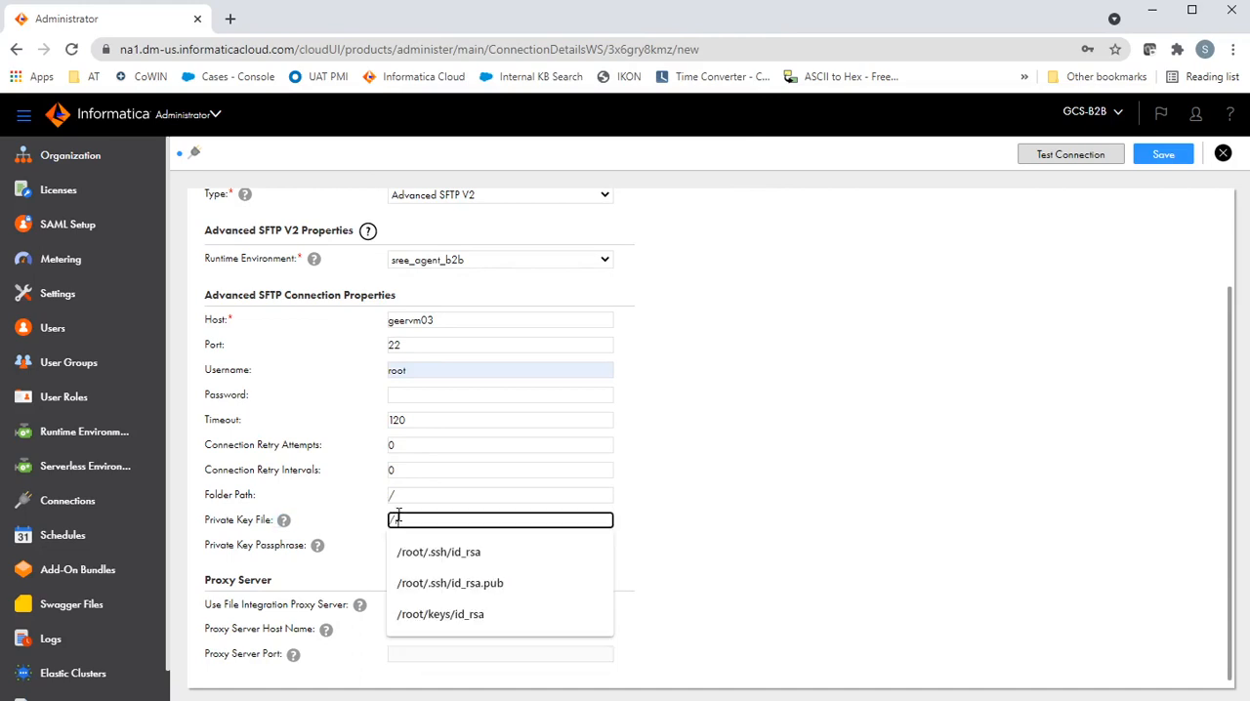
left_click(437, 551)
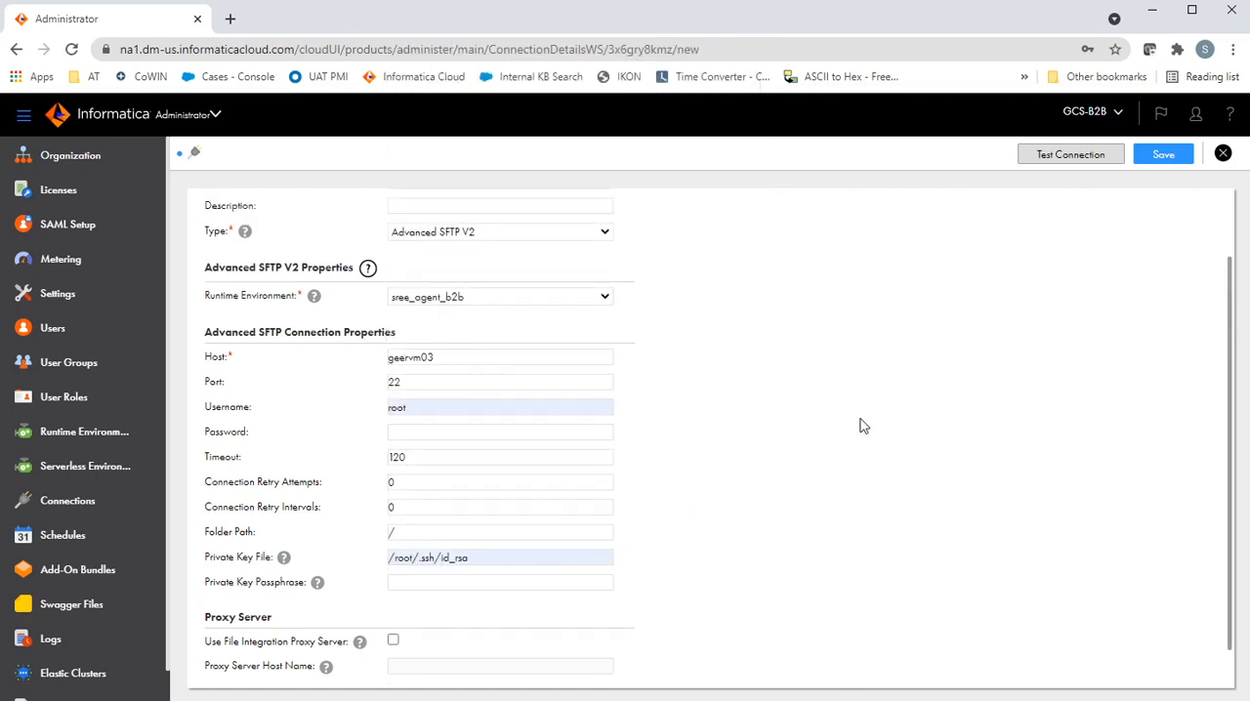
Test the key_auth_demo connection and confirm the success message
left_click(1071, 155)
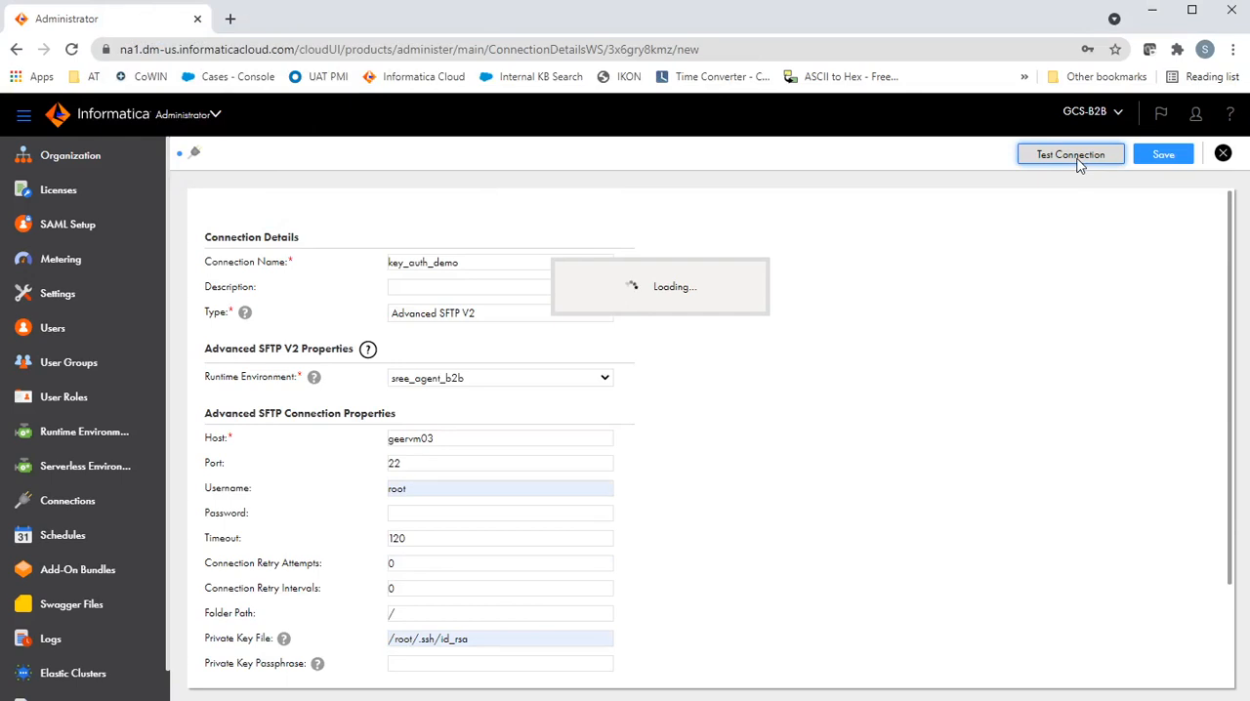
left_click(1071, 154)
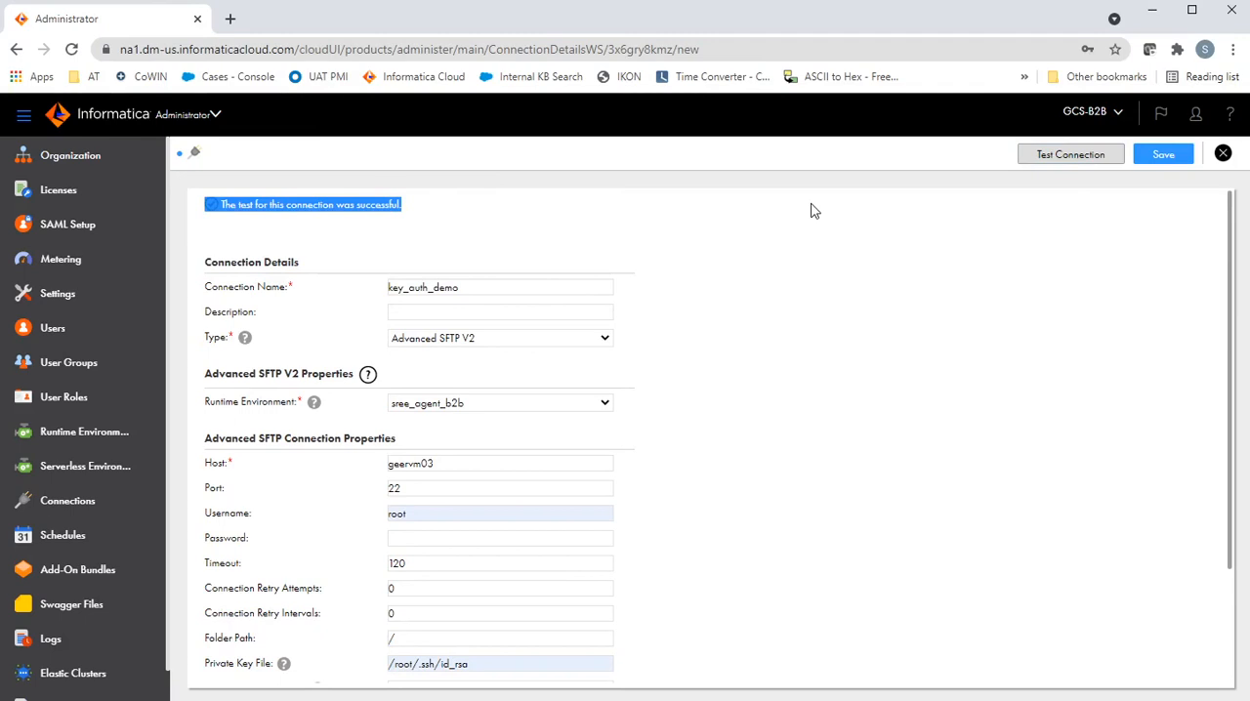
scroll("down", 3)
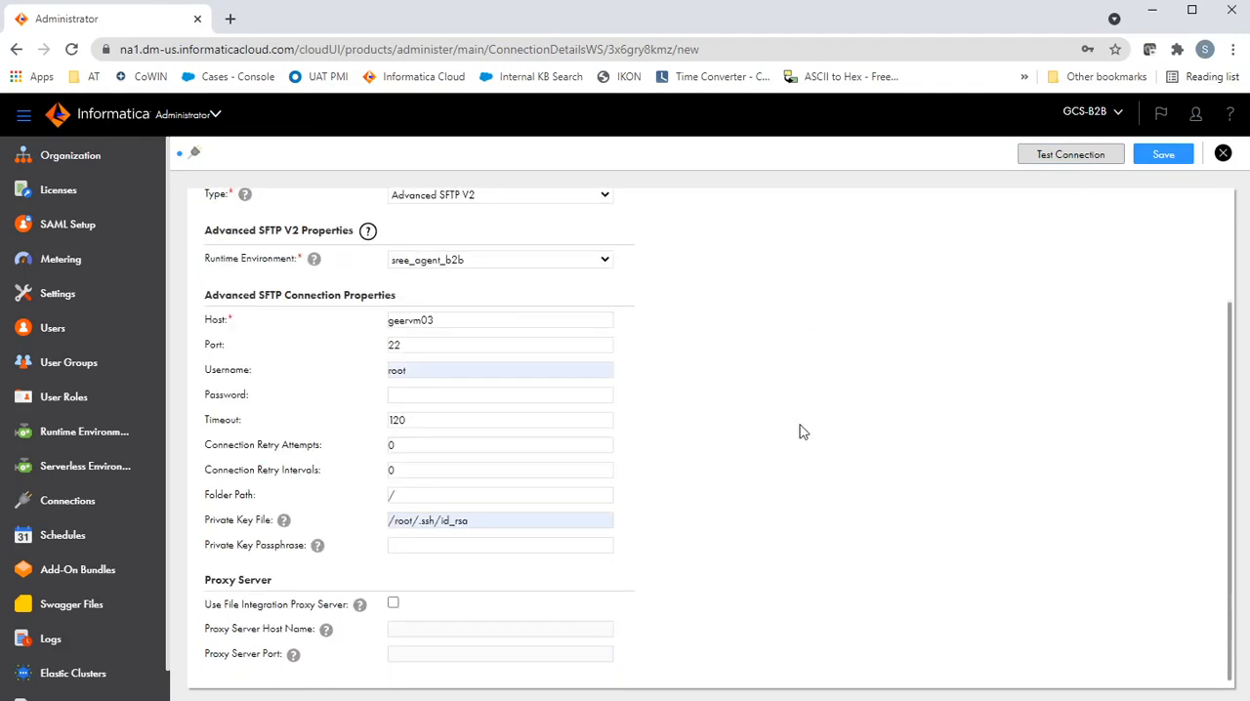